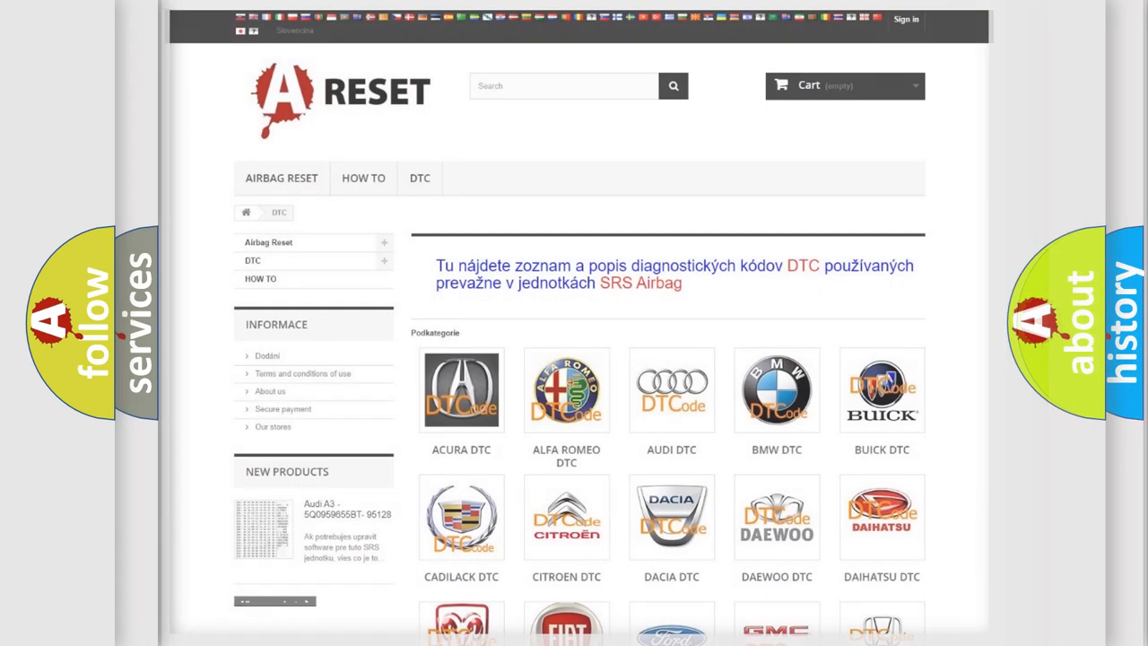
scroll("down", 3)
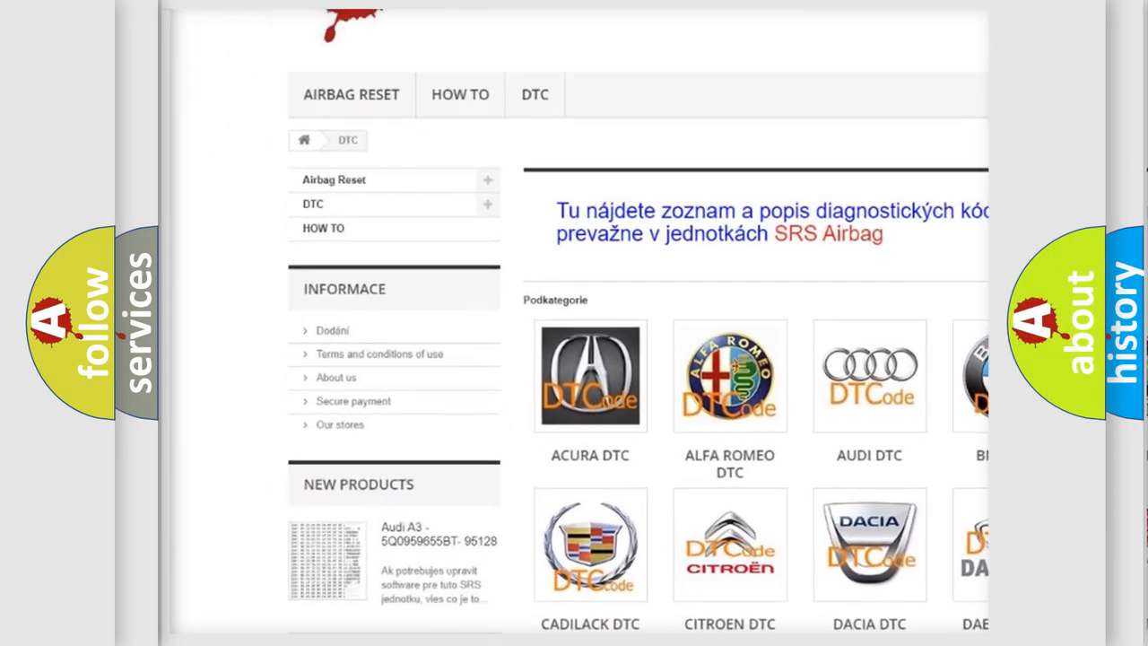
scroll("down", 3)
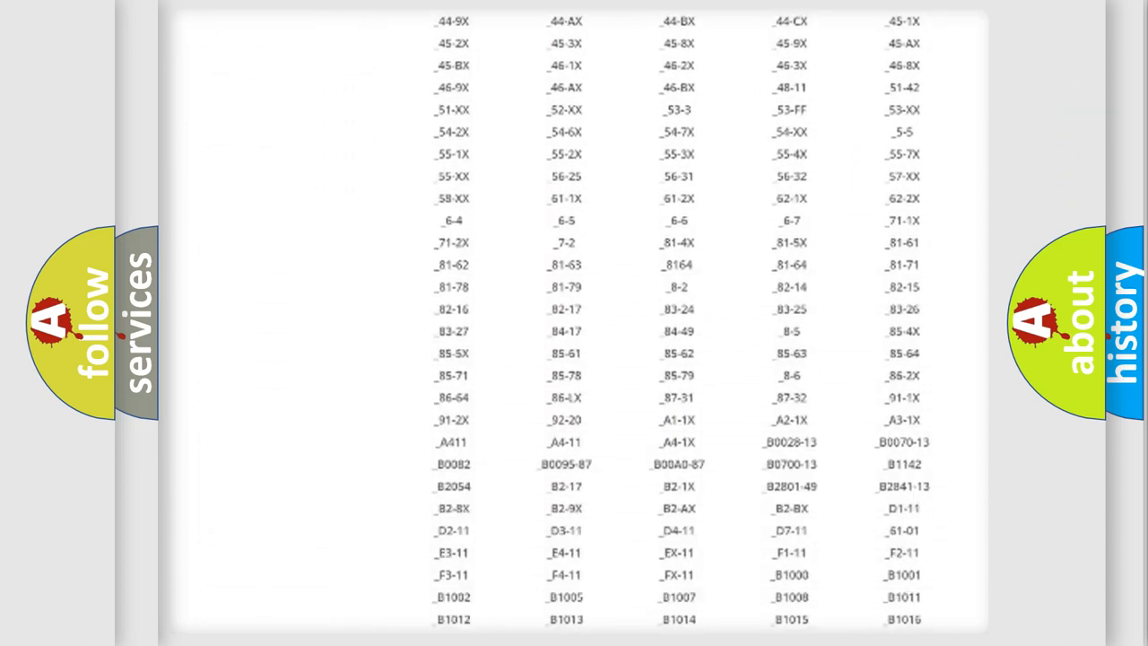
scroll("down", 3)
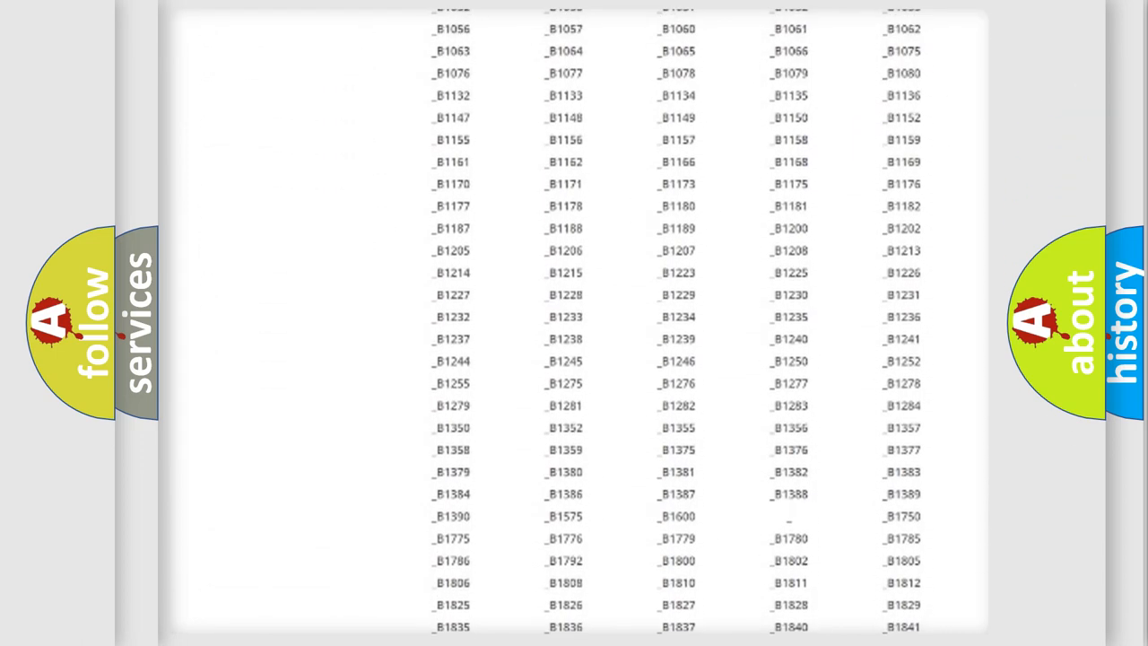